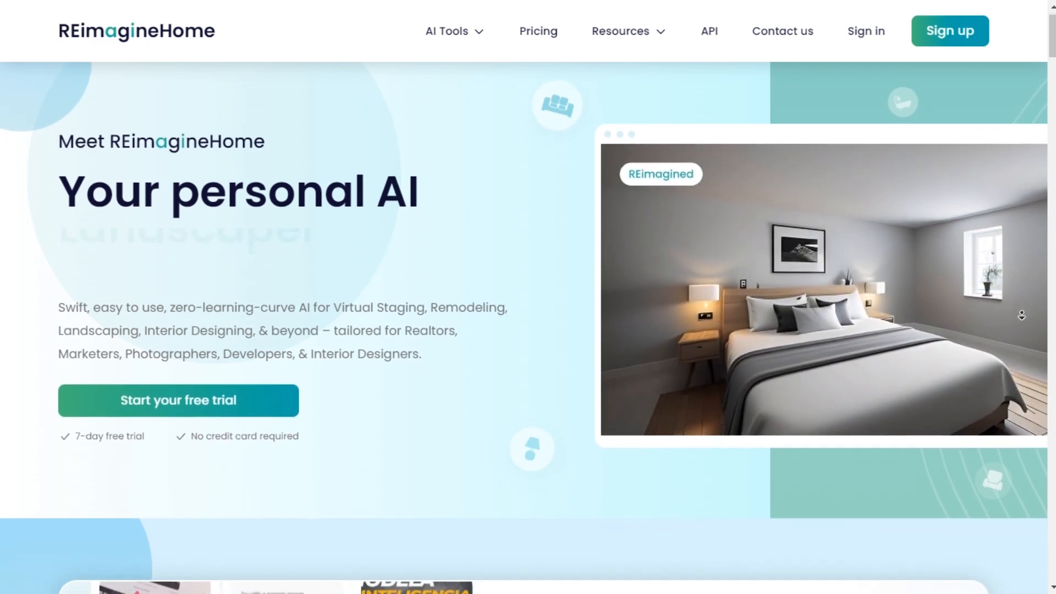
Browse the homepage's AI room makeover tools section and start the free trial
scroll(down, 3)
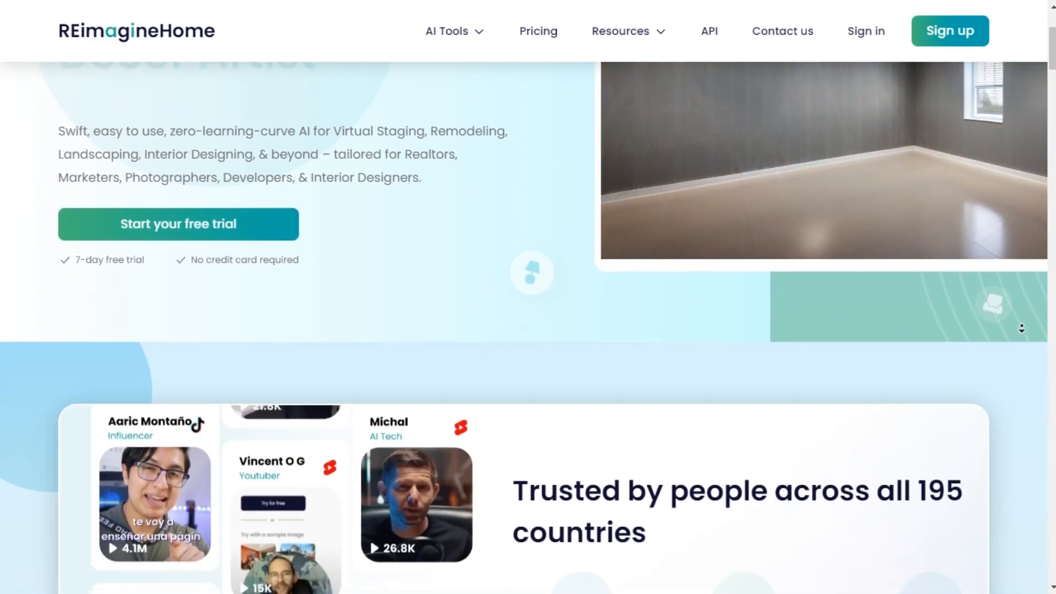
scroll(down, 3)
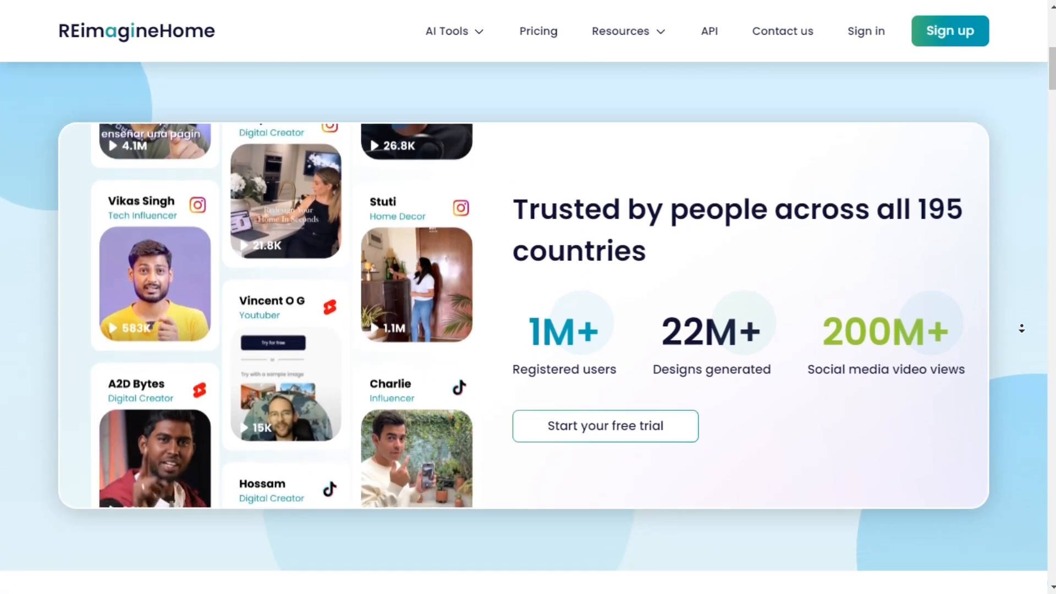
scroll(down, 3)
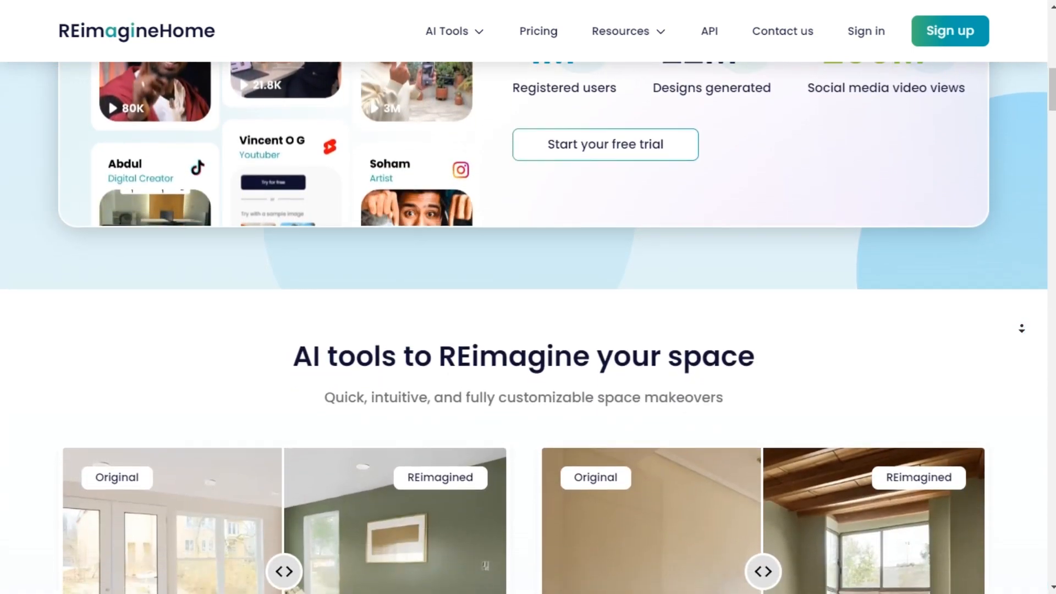
scroll(down, 3)
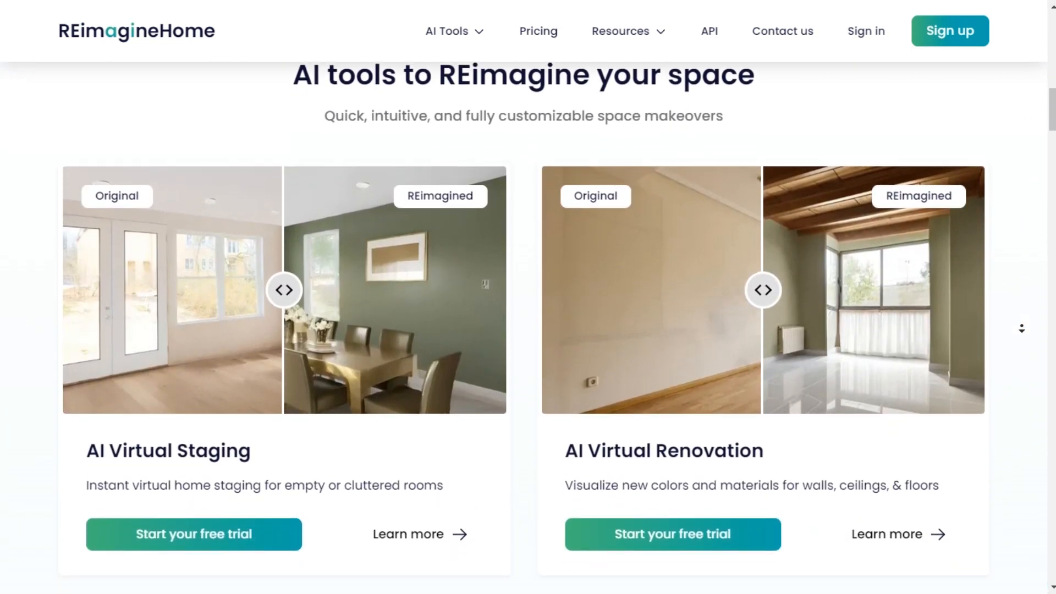
scroll(down, 3)
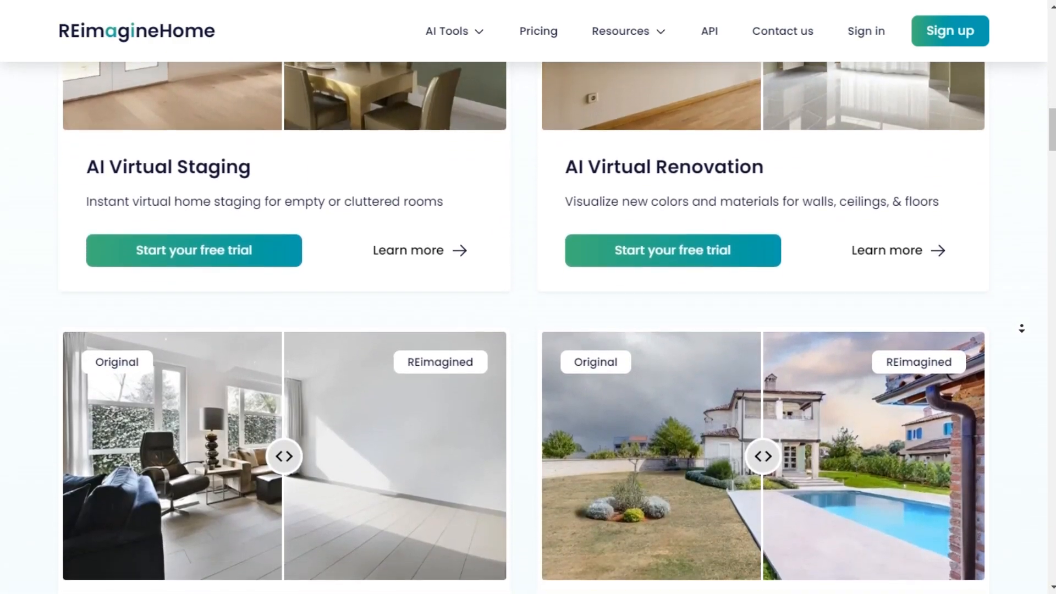
scroll(down, 3)
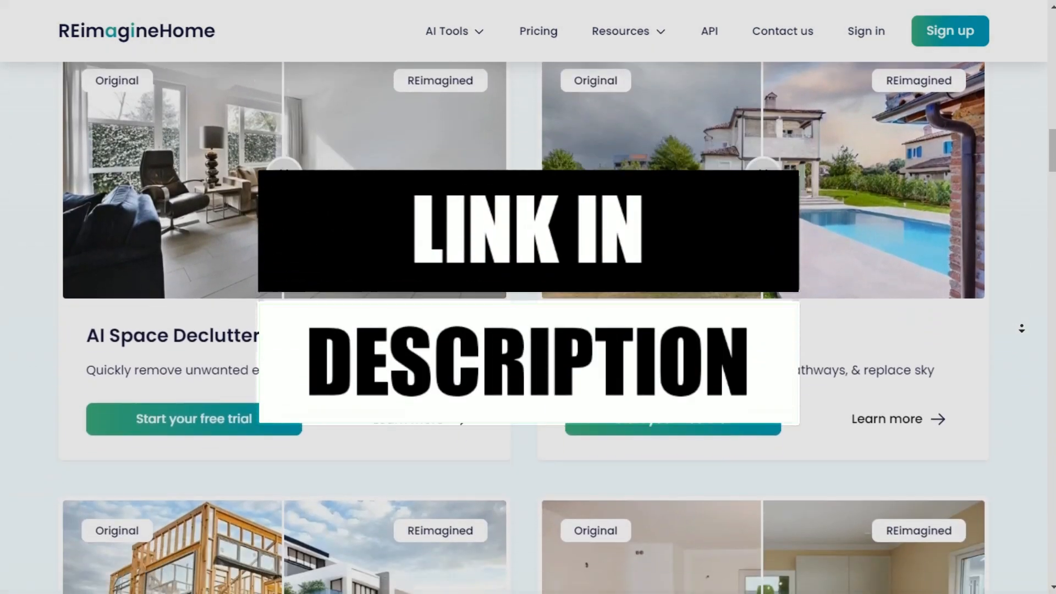
scroll(down, 3)
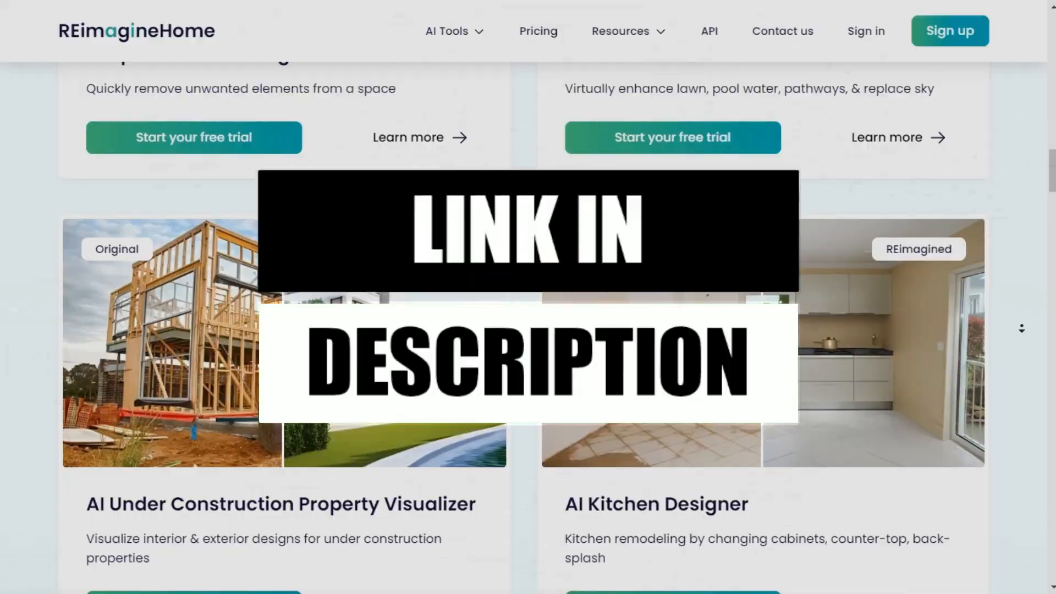
click(949, 31)
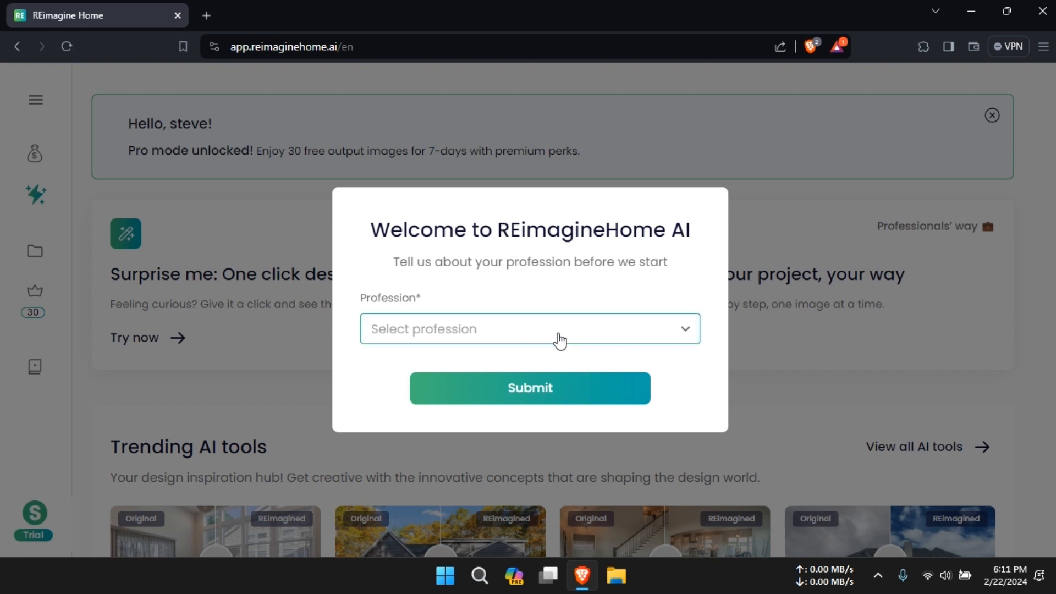
Select and submit a profession in the welcome form, then scroll the dashboard
click(529, 387)
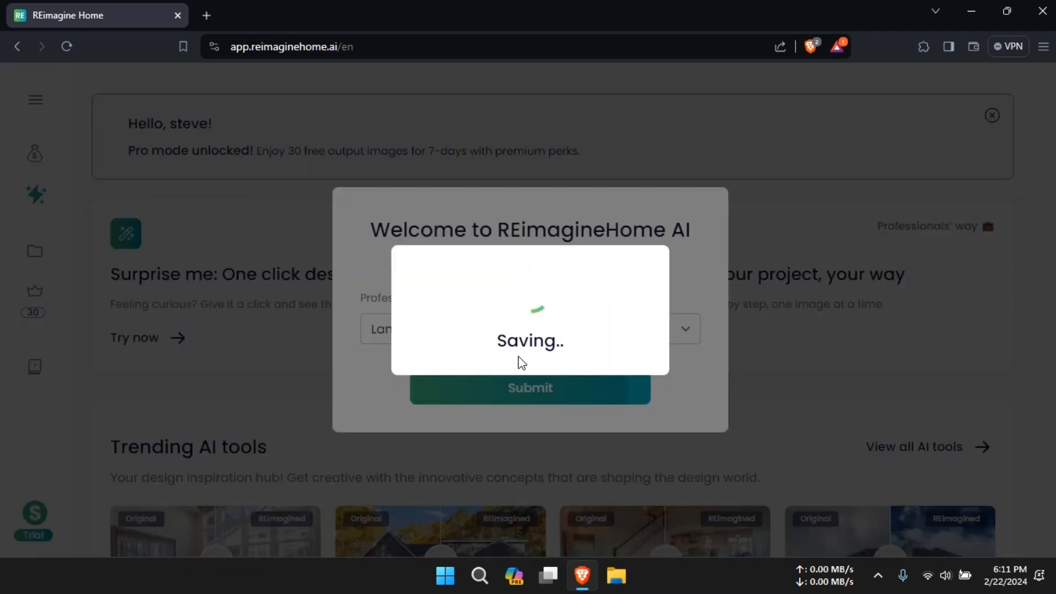
click(529, 387)
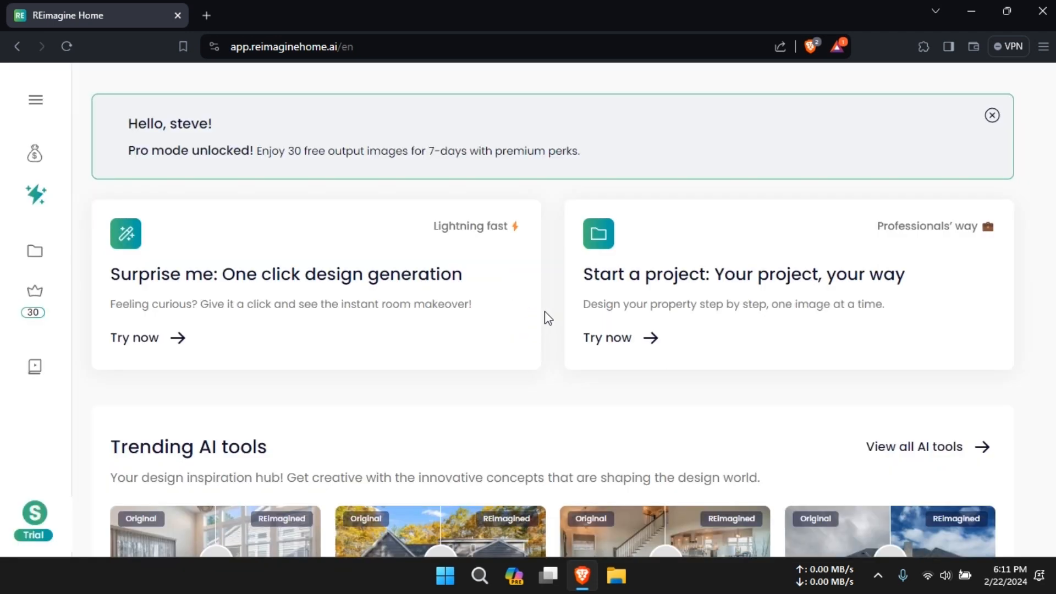
scroll(down, 3)
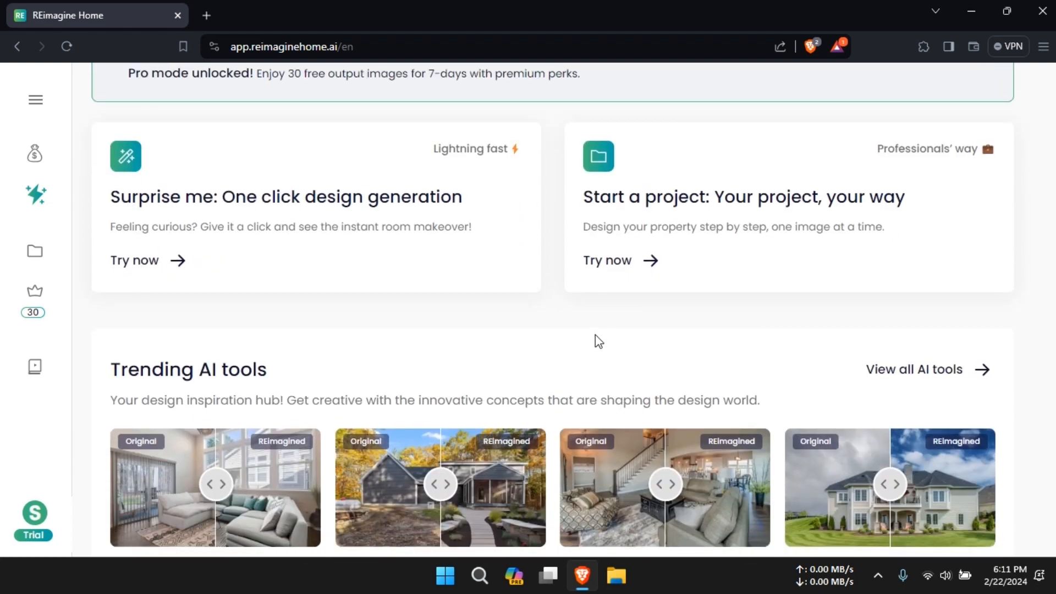
scroll(down, 3)
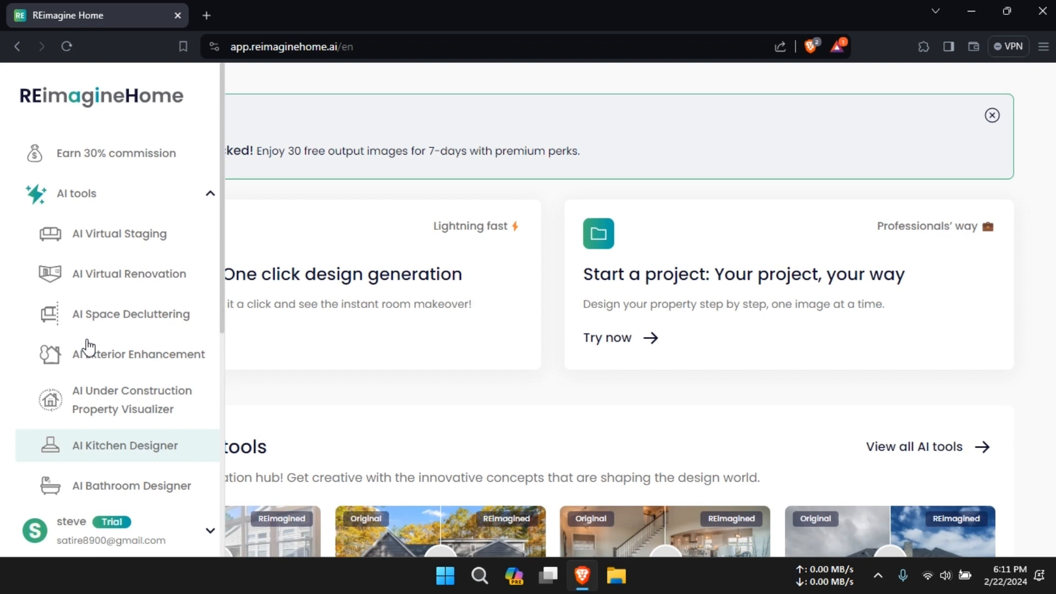
Start designing with AI Virtual Staging of a Cluttered Room from the virtual staging tools
click(36, 99)
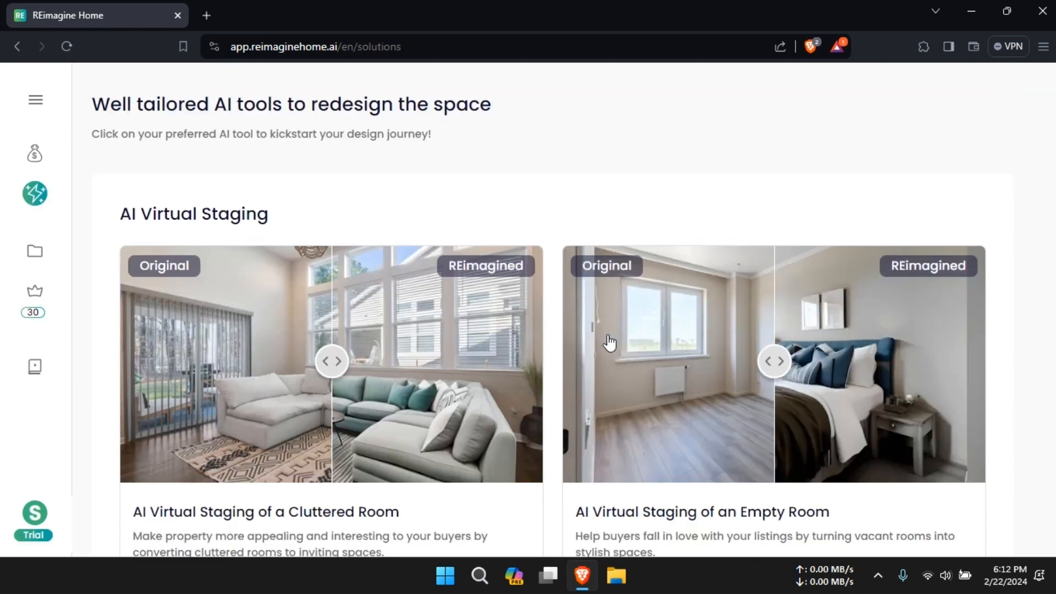
scroll(down, 3)
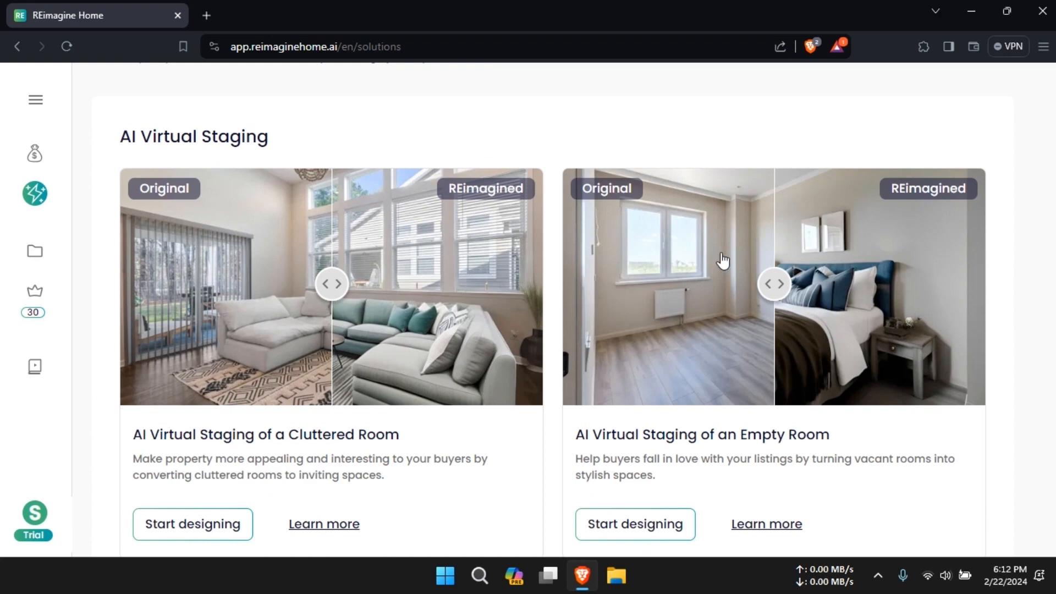
scroll(down, 3)
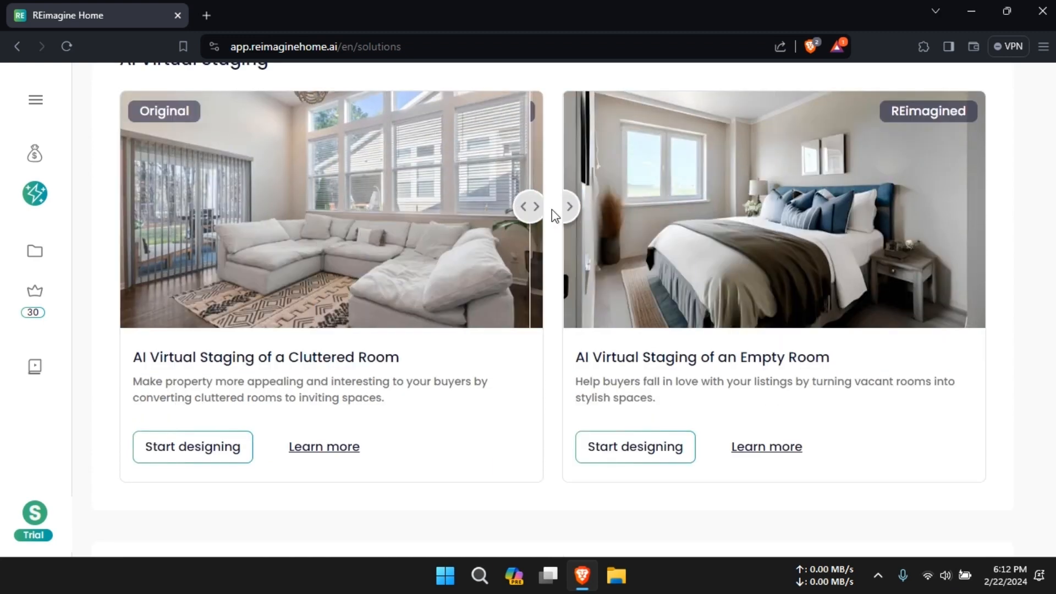
click(192, 446)
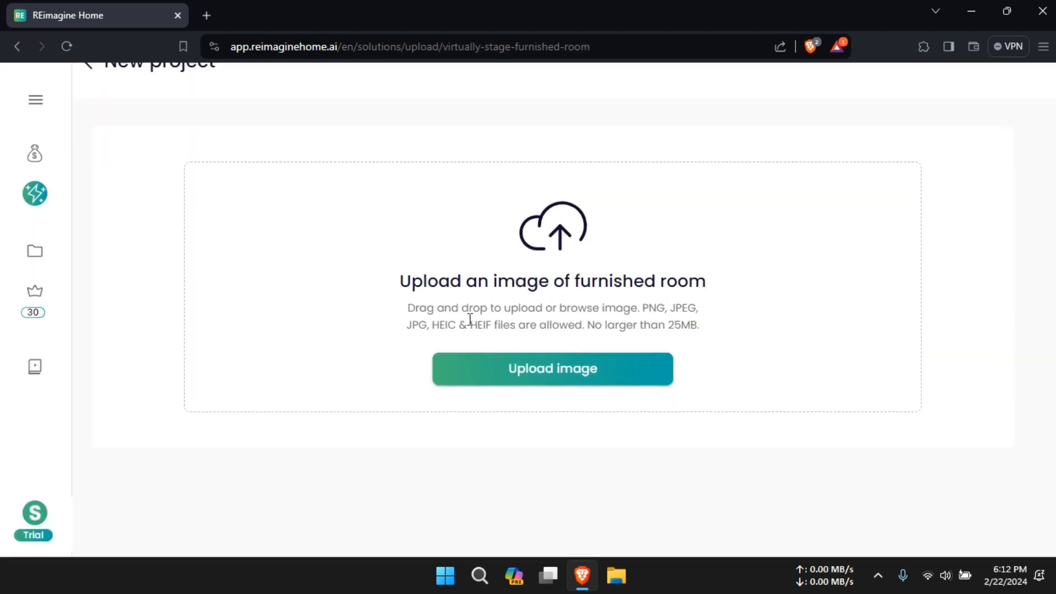
Upload a living room photo marked as furnished and create a new project from it
click(552, 368)
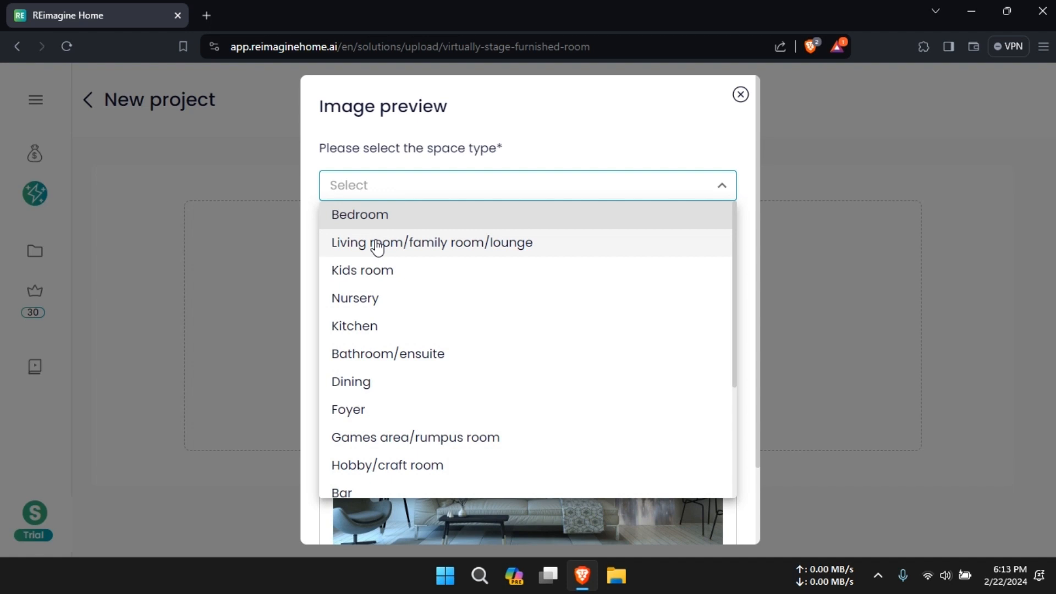
click(432, 243)
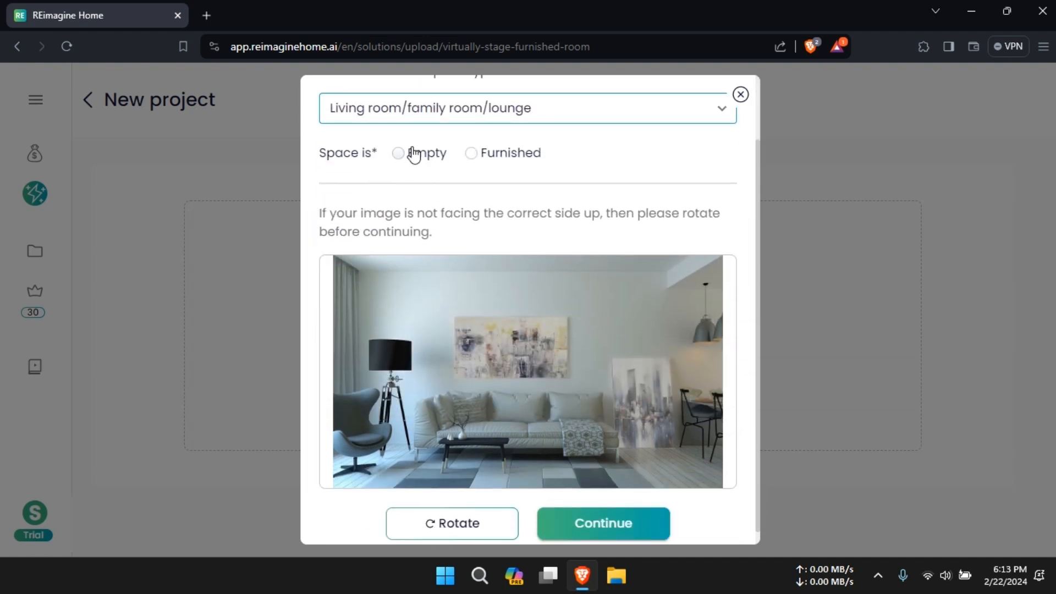
click(471, 152)
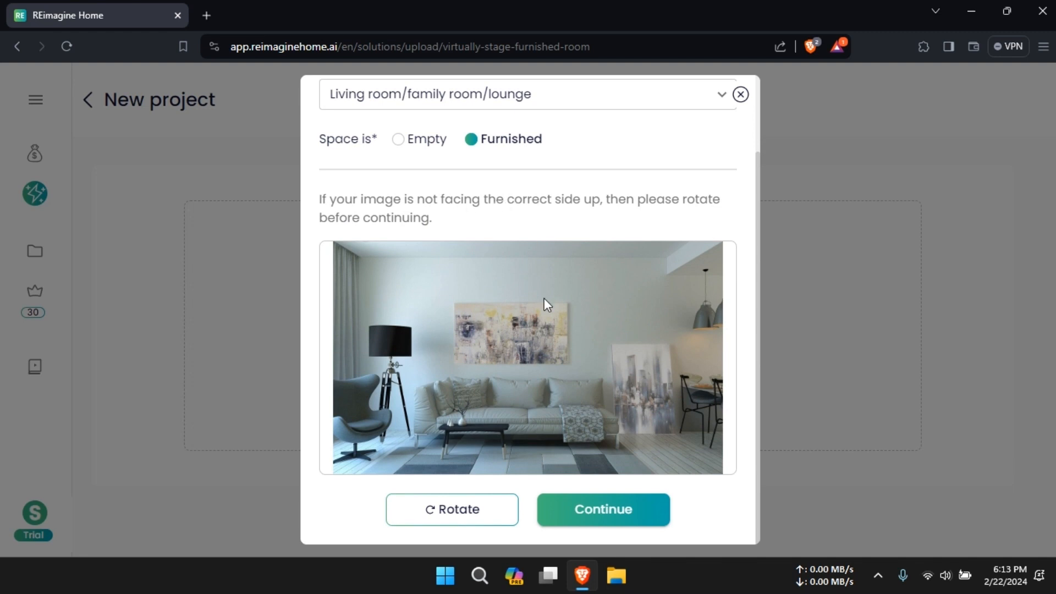
click(602, 510)
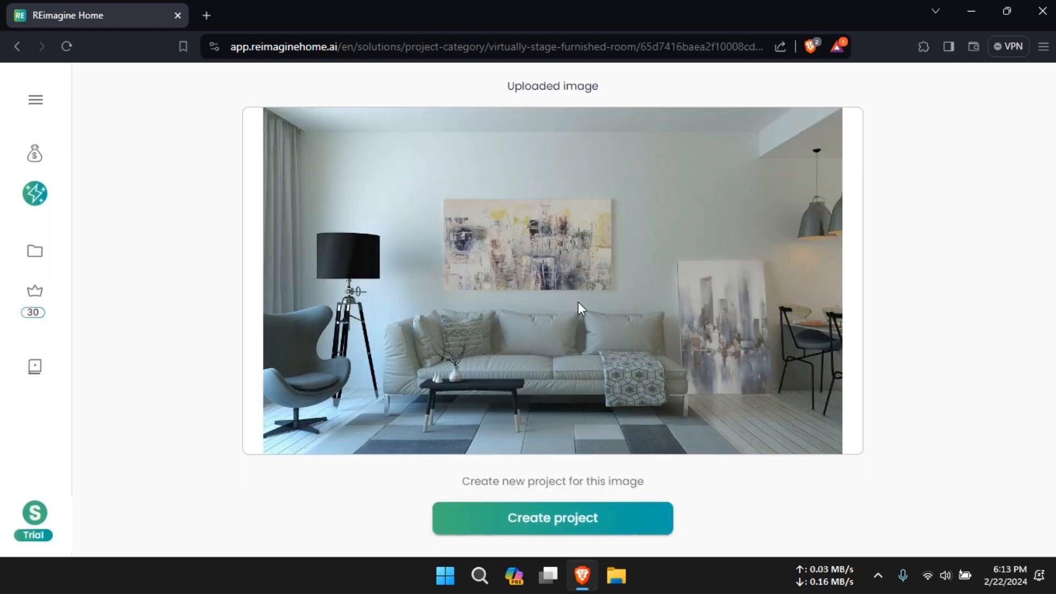
click(552, 517)
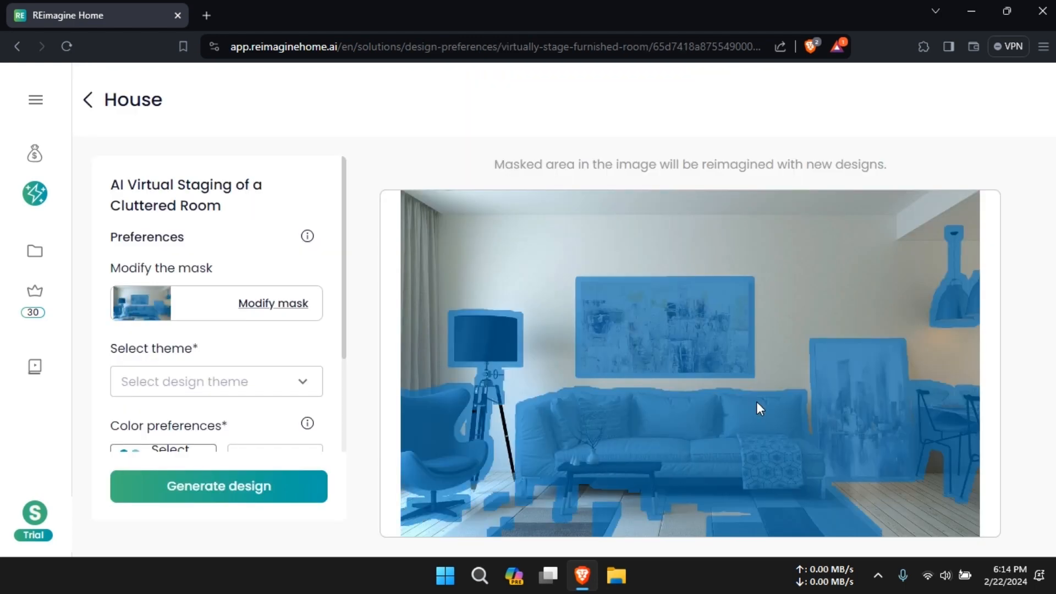
mouse_move(638, 296)
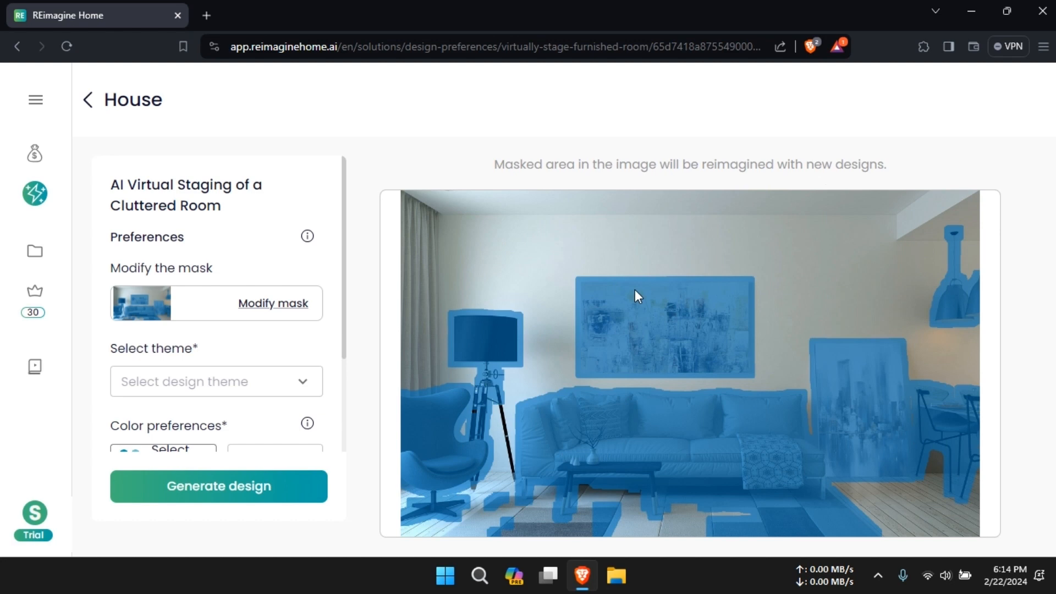
Choose Minimal as the design theme
click(215, 380)
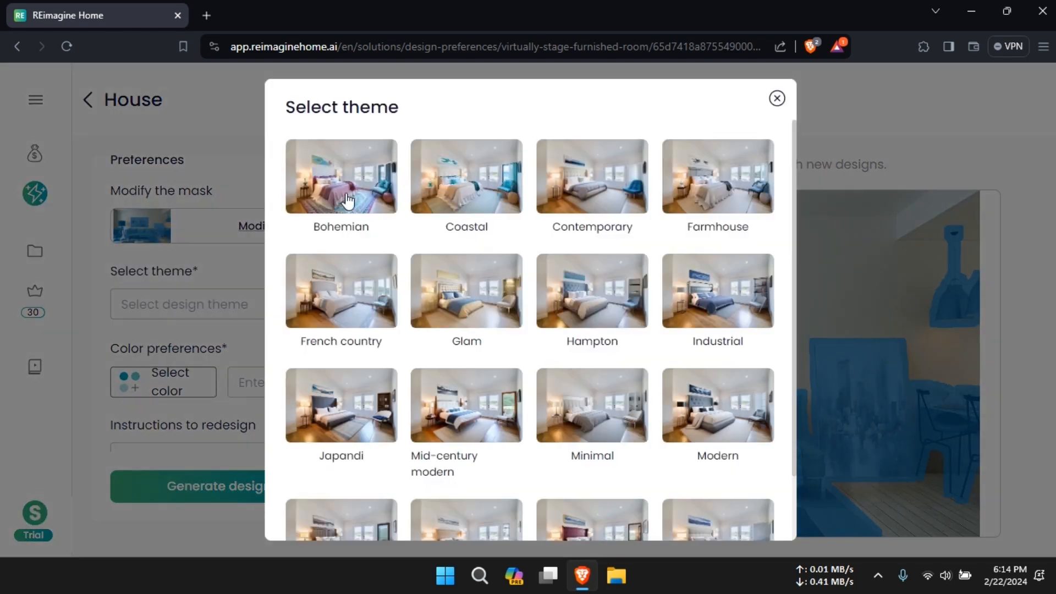
scroll(down, 3)
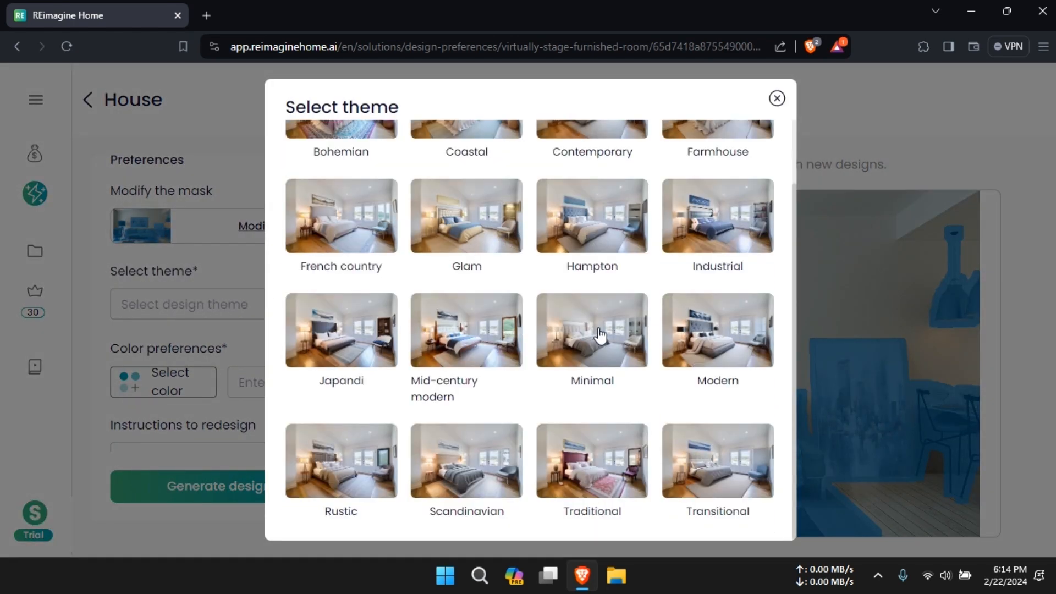
click(591, 330)
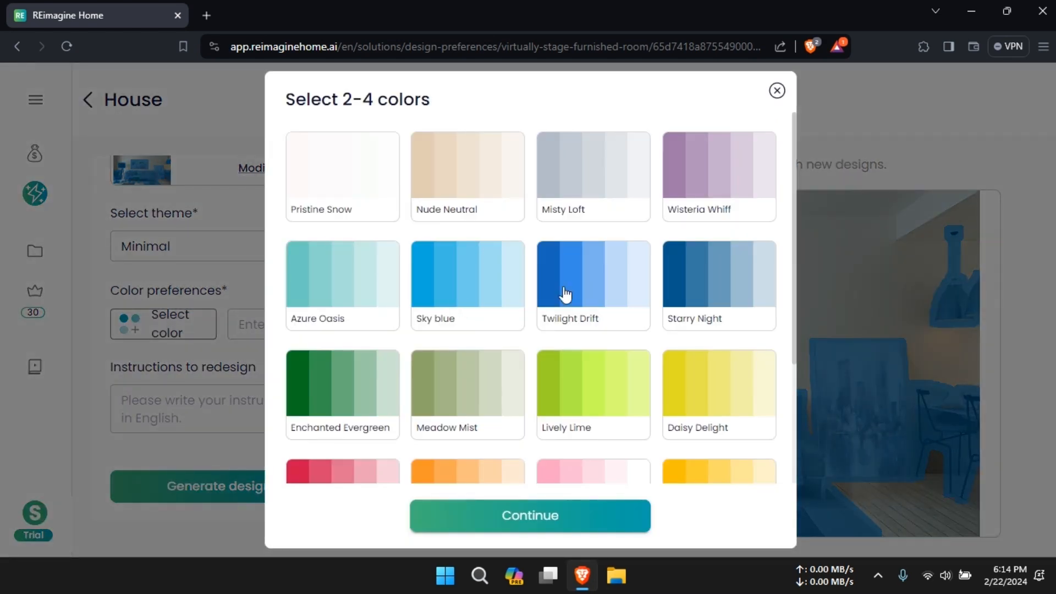
Tick the Sky blue and Azure Oasis palettes and generate the restaged designs
scroll(up, 3)
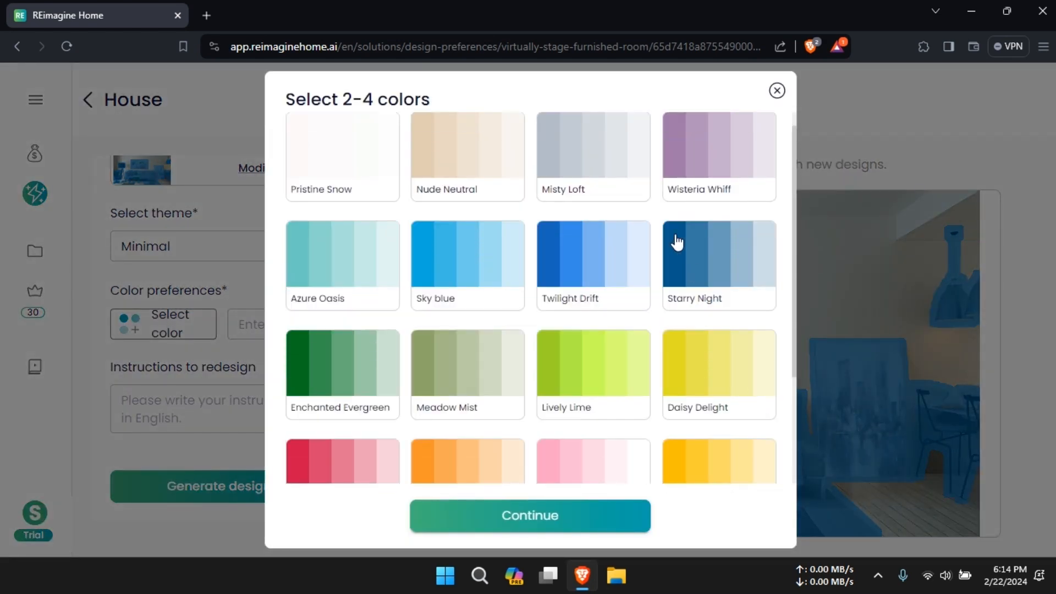
click(467, 262)
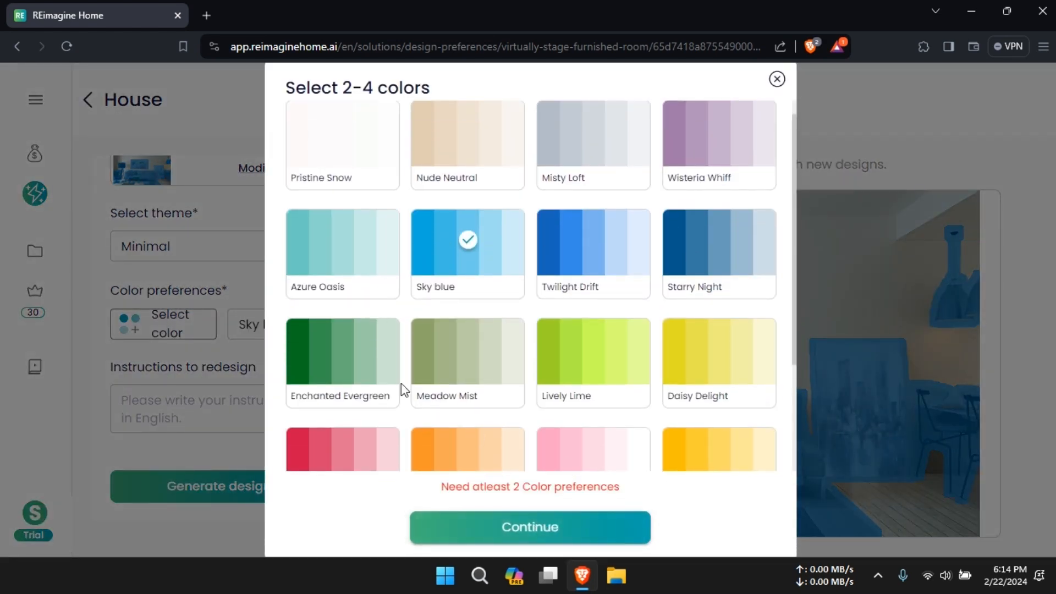
scroll(down, 3)
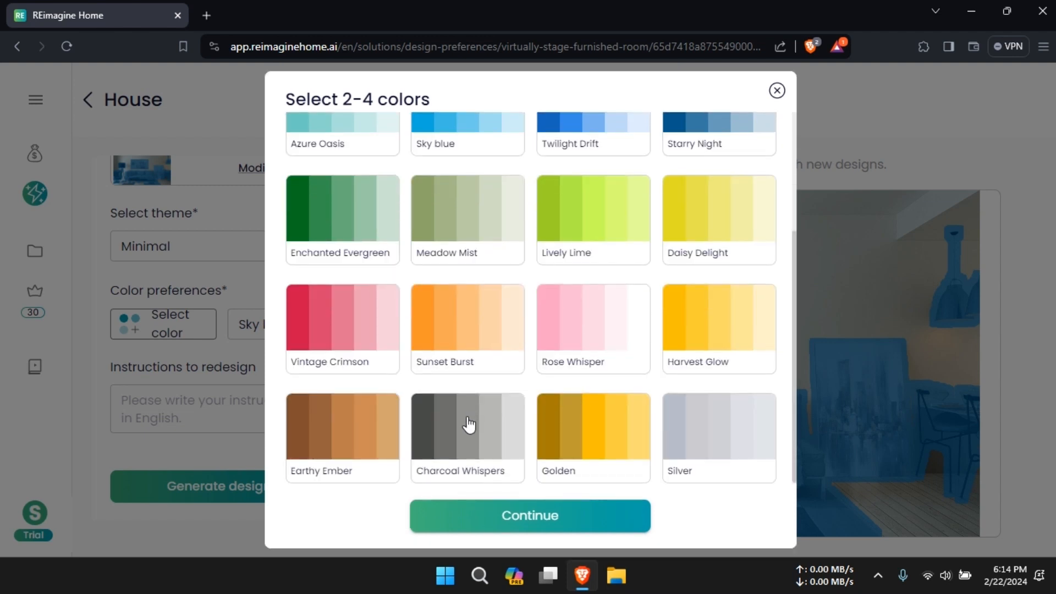
scroll(up, 3)
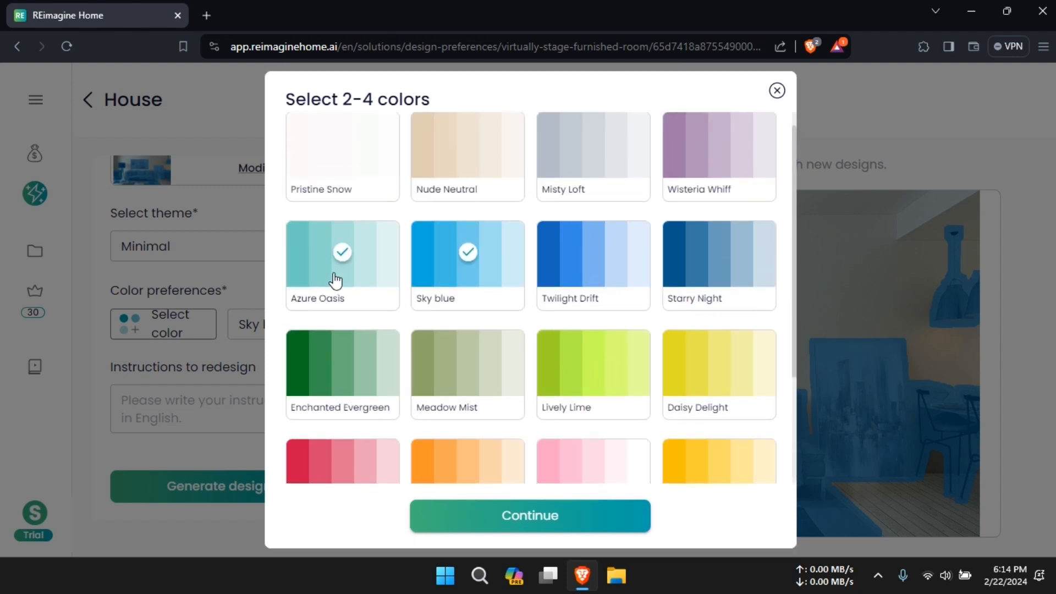
click(530, 516)
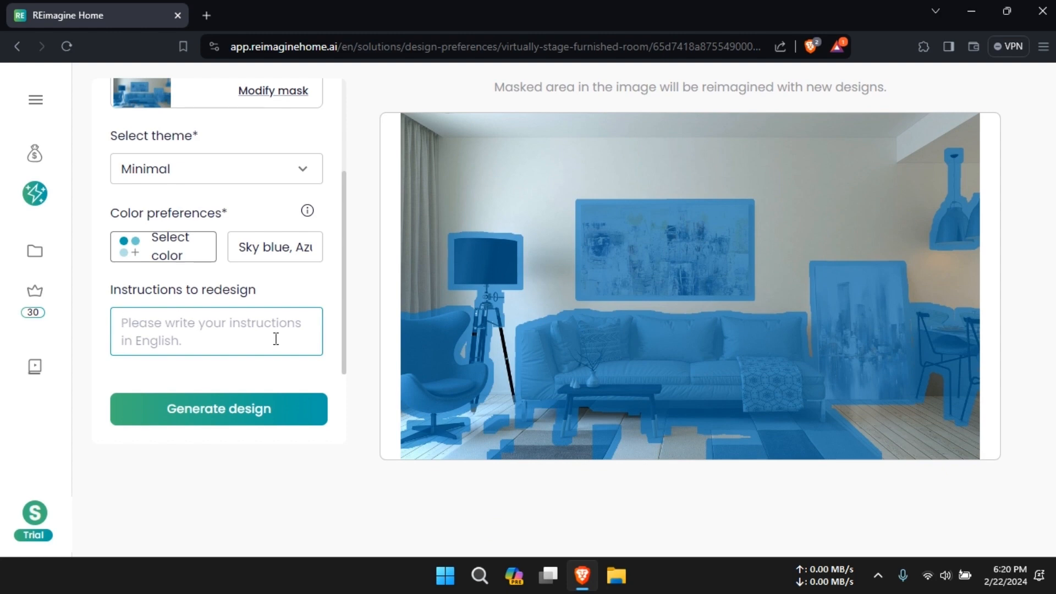
click(218, 408)
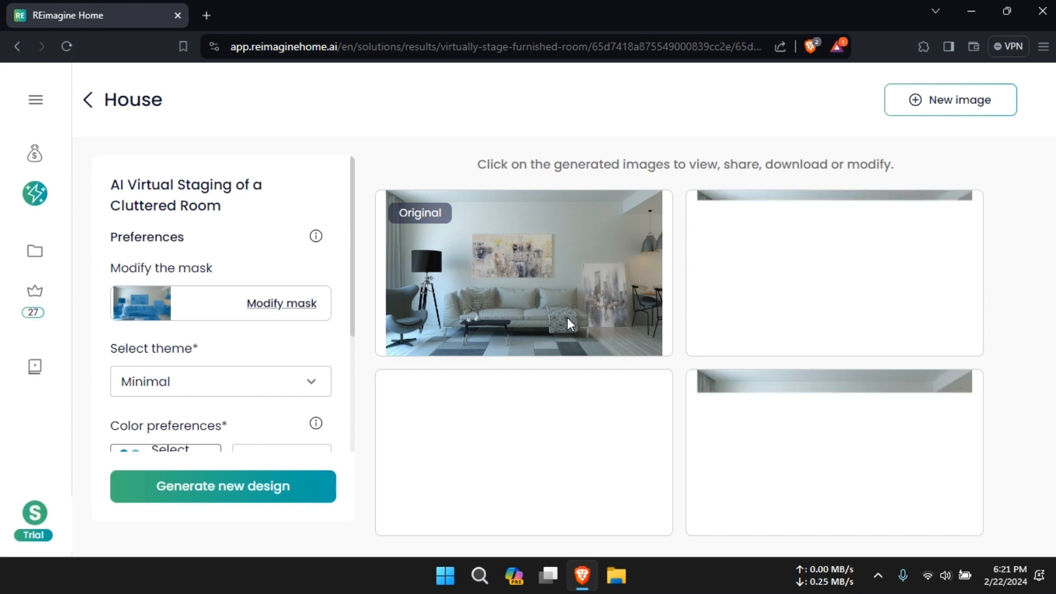
Compare a sky-blue restaged design with the original and download it at Standard 848x512
scroll(down, 3)
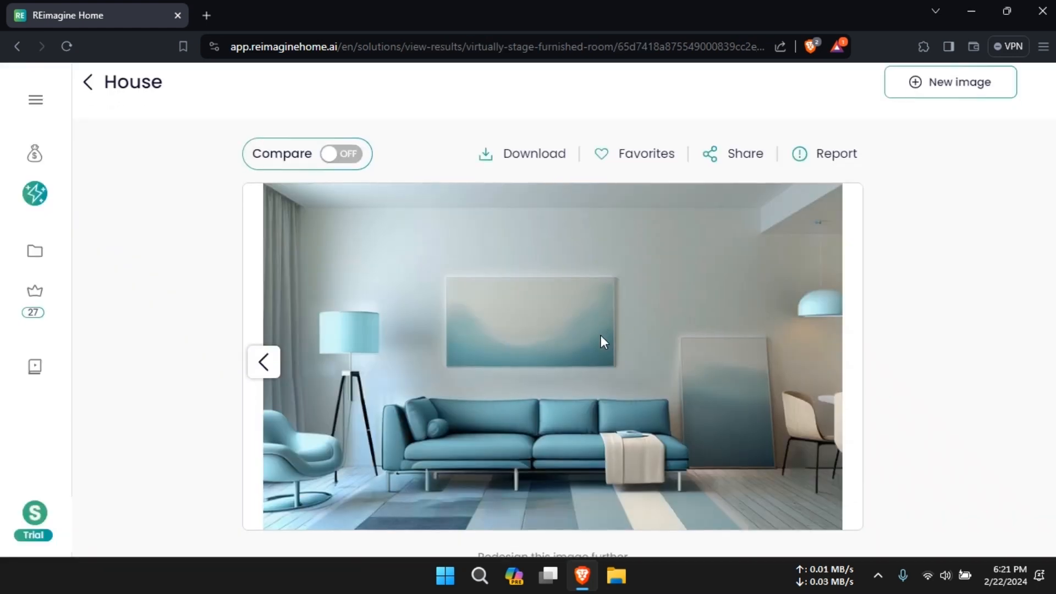
scroll(down, 3)
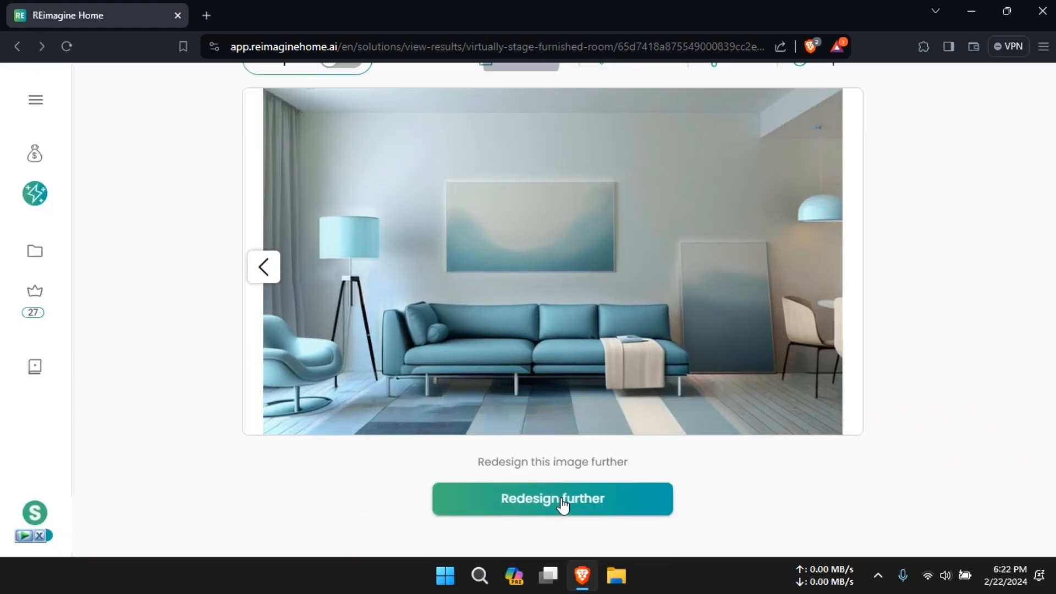
scroll(up, 3)
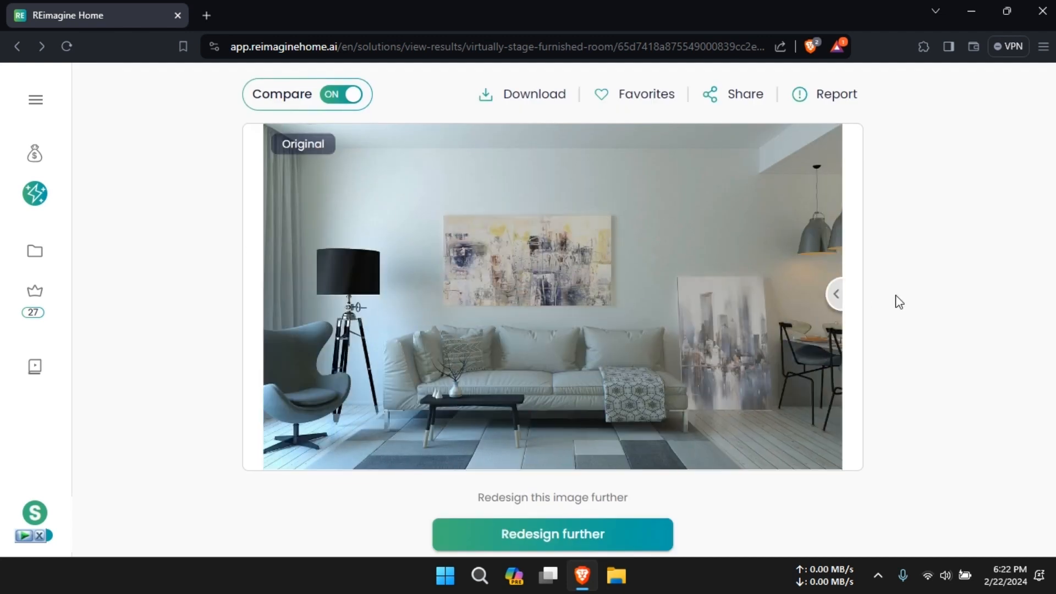
click(835, 294)
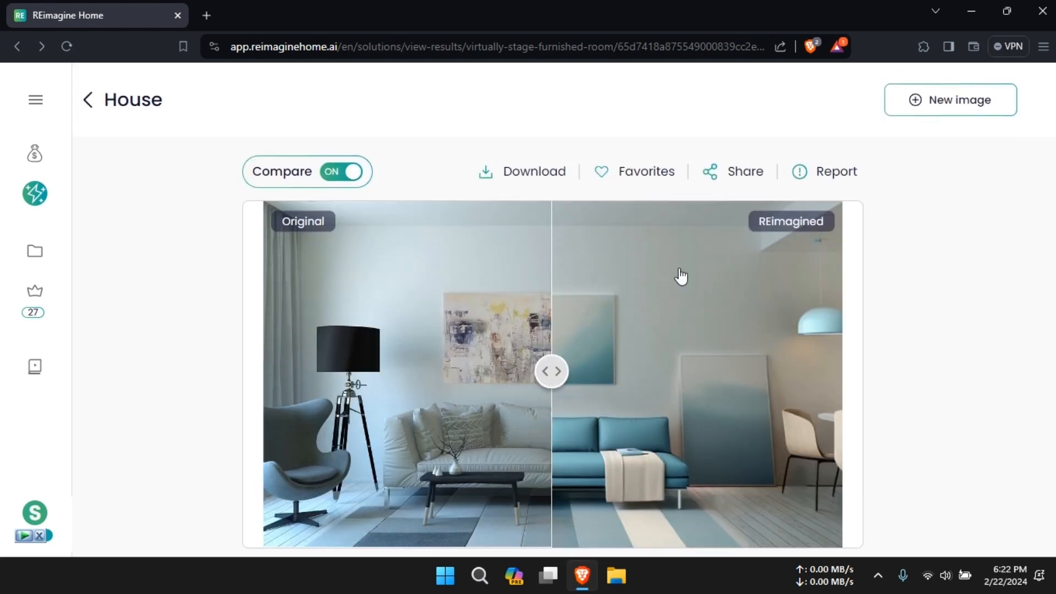
click(533, 171)
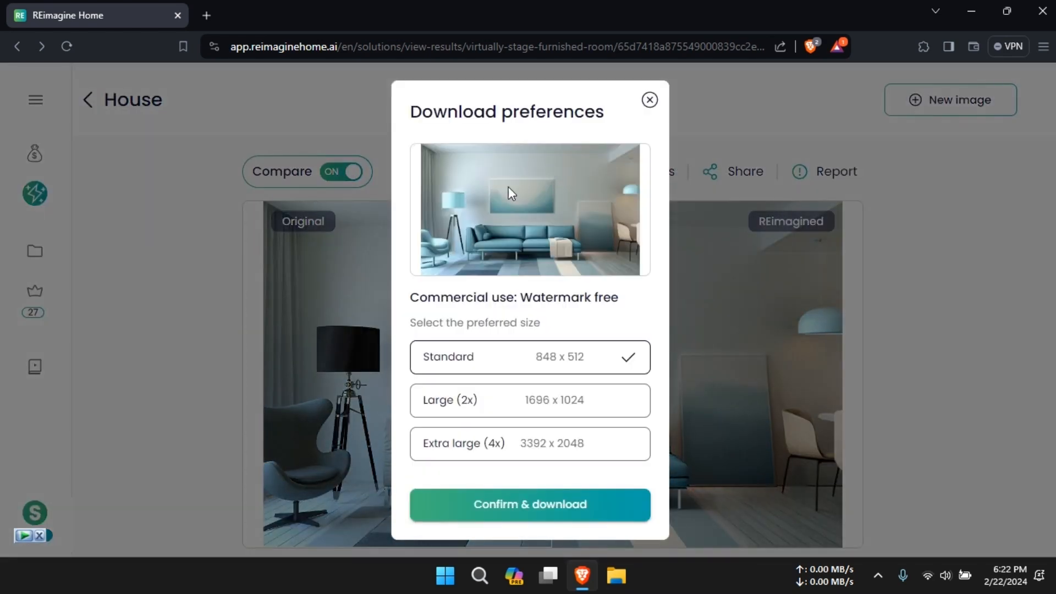
click(529, 503)
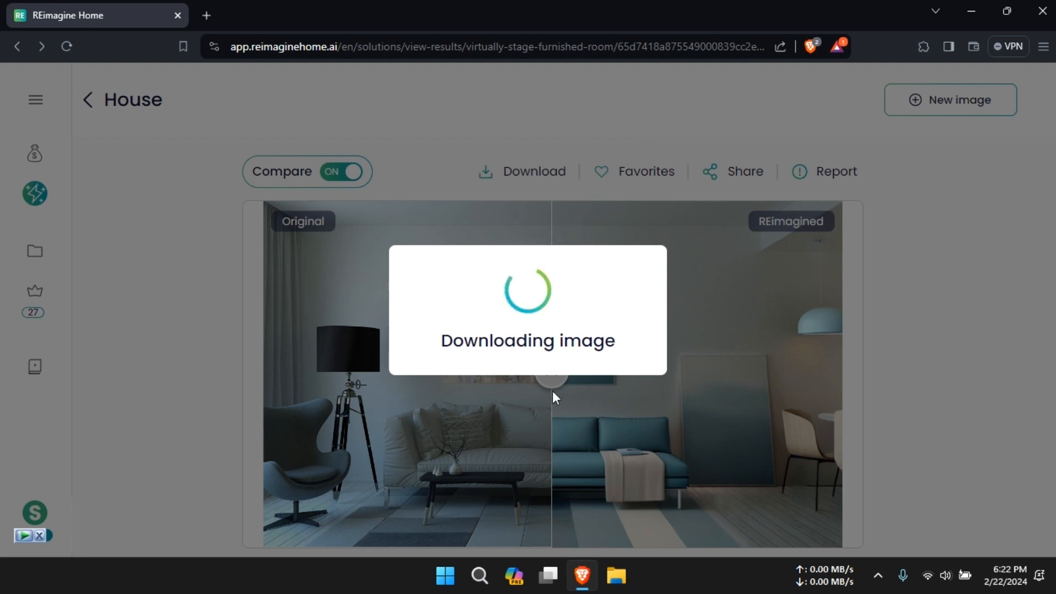
mouse_move(543, 375)
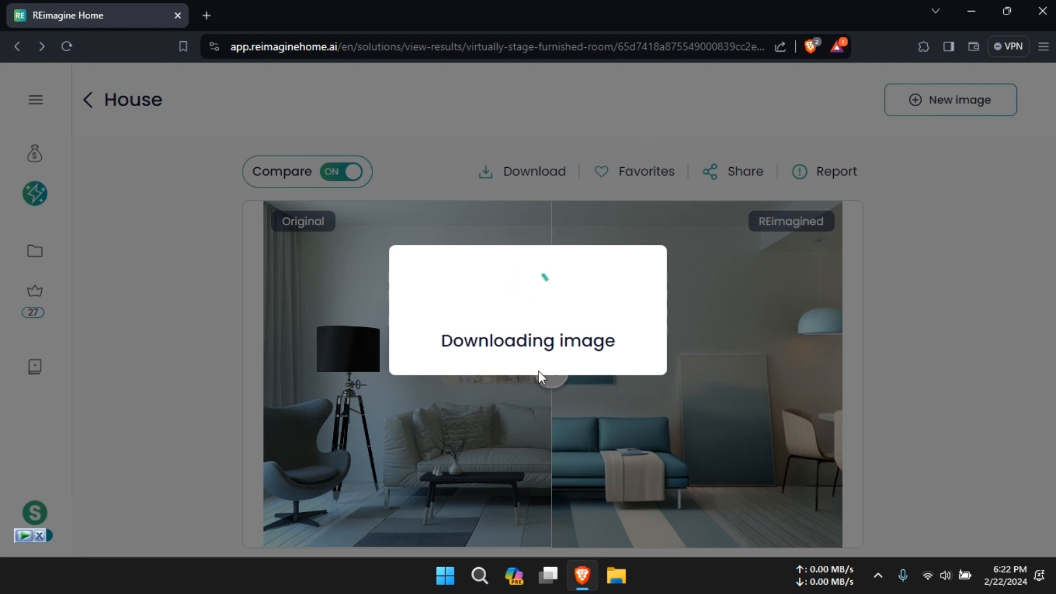